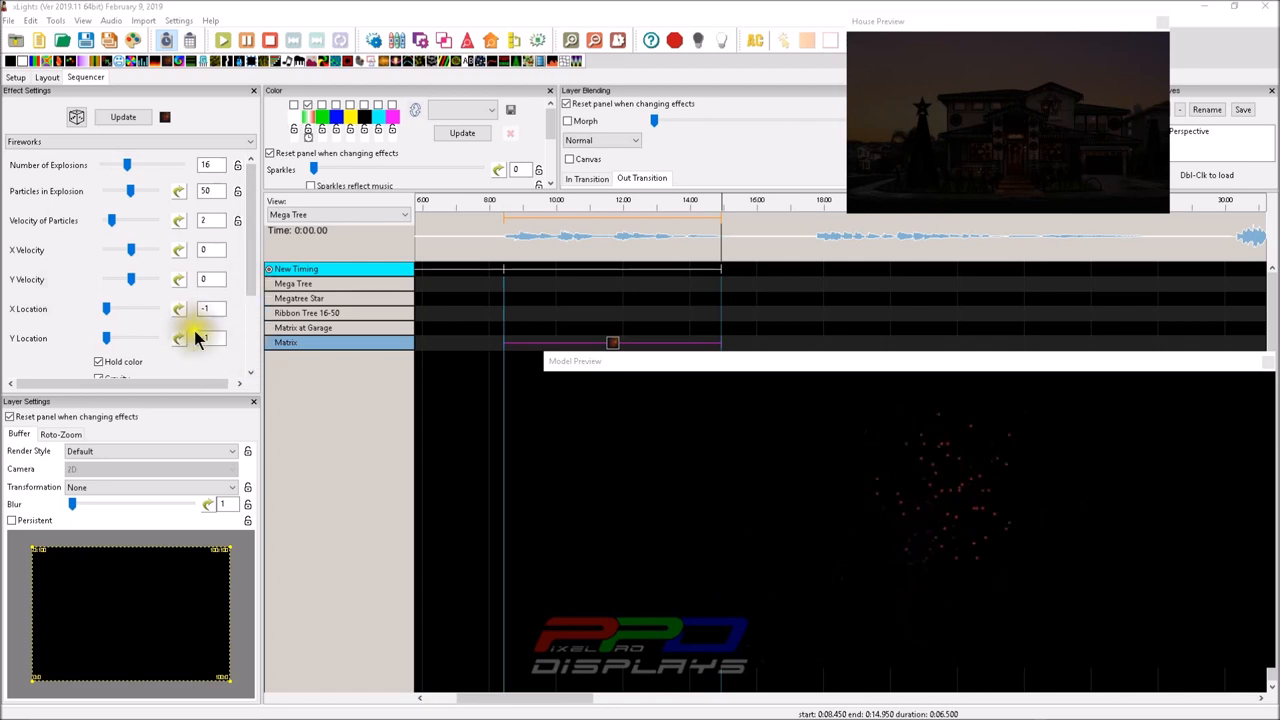
Disable the location value curve and centre the bursts at X and Y location 56.
click(178, 338)
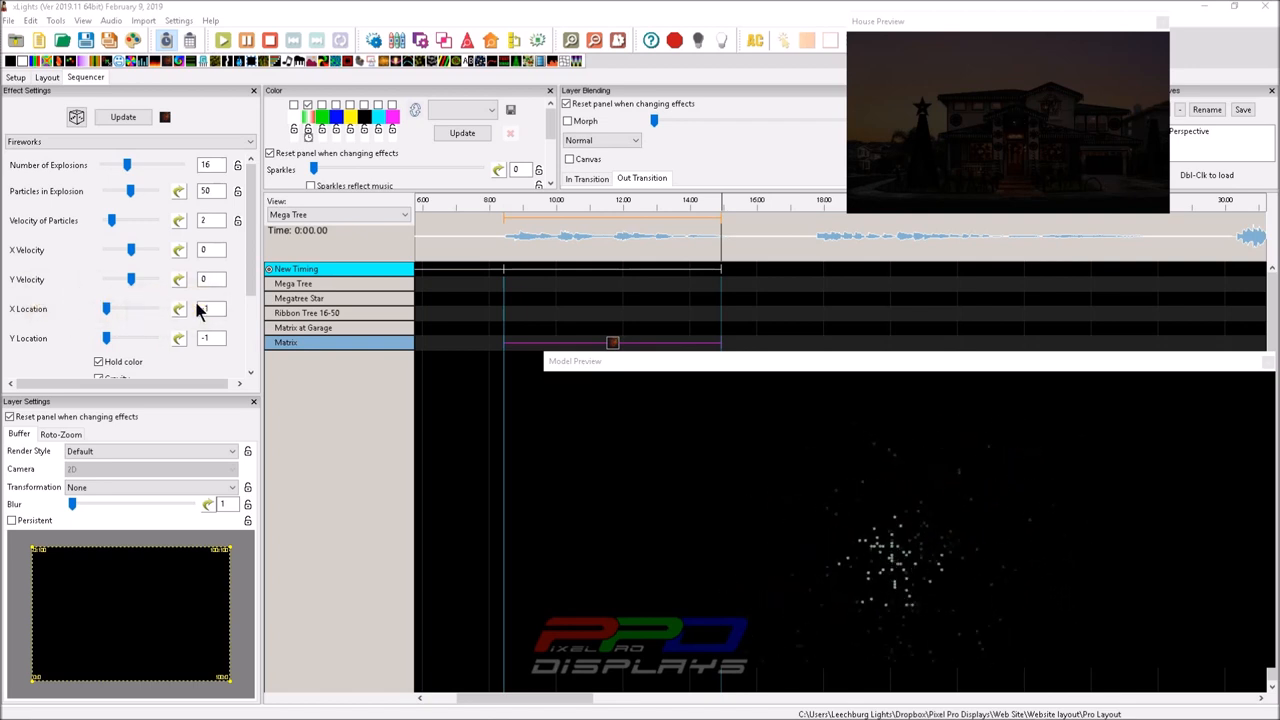
drag(128, 308, 106, 308)
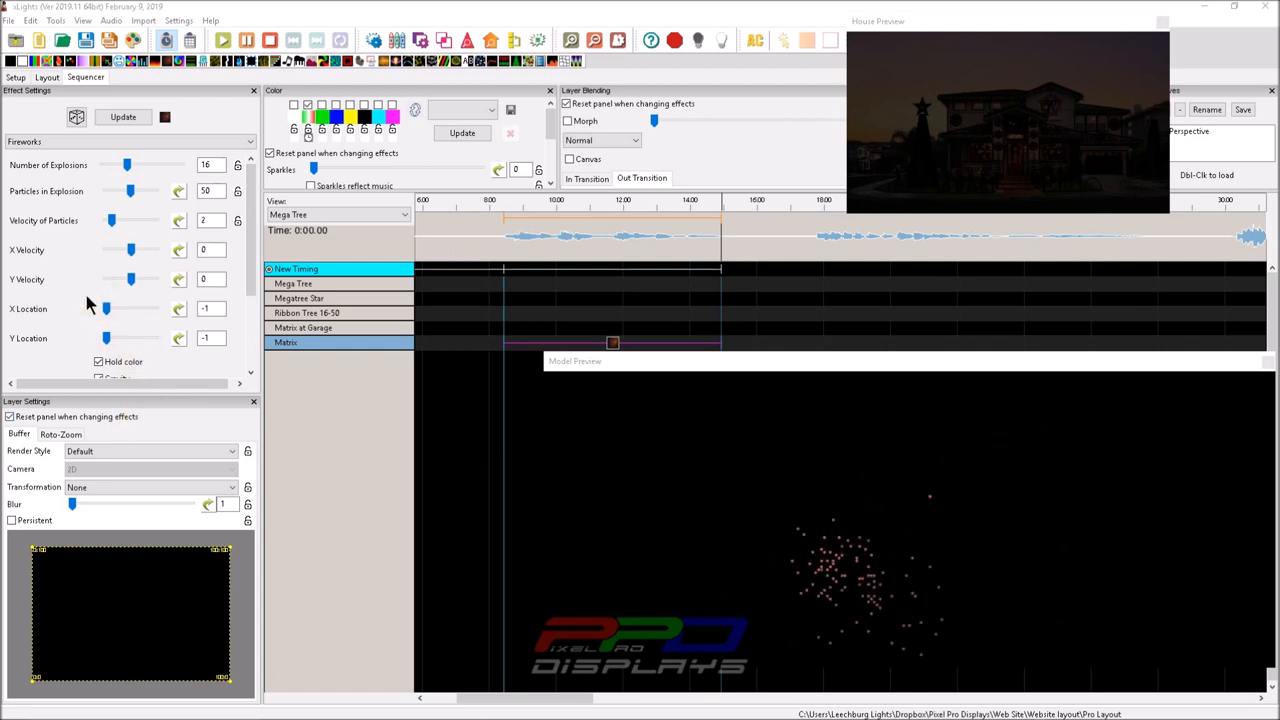
drag(106, 308, 136, 308)
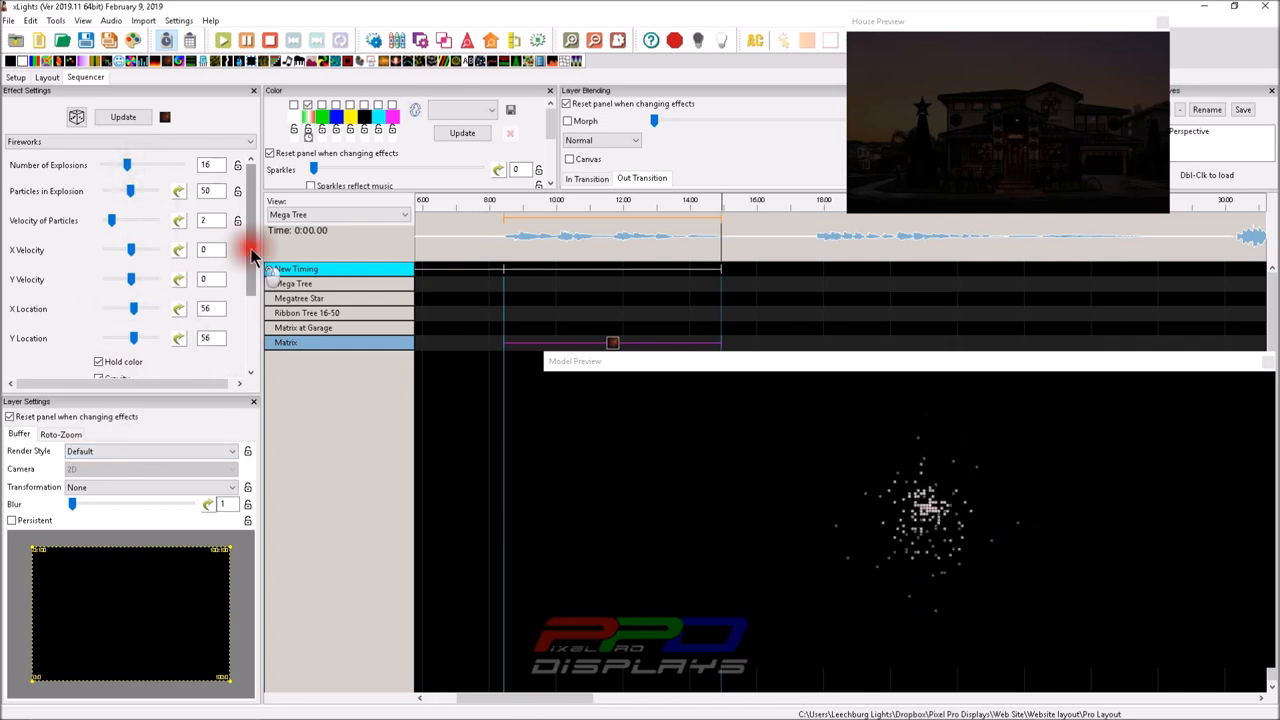
Raise Number of Explosions to 50 and bring up the Color Curve editor for a palette colour.
scroll(down, 3)
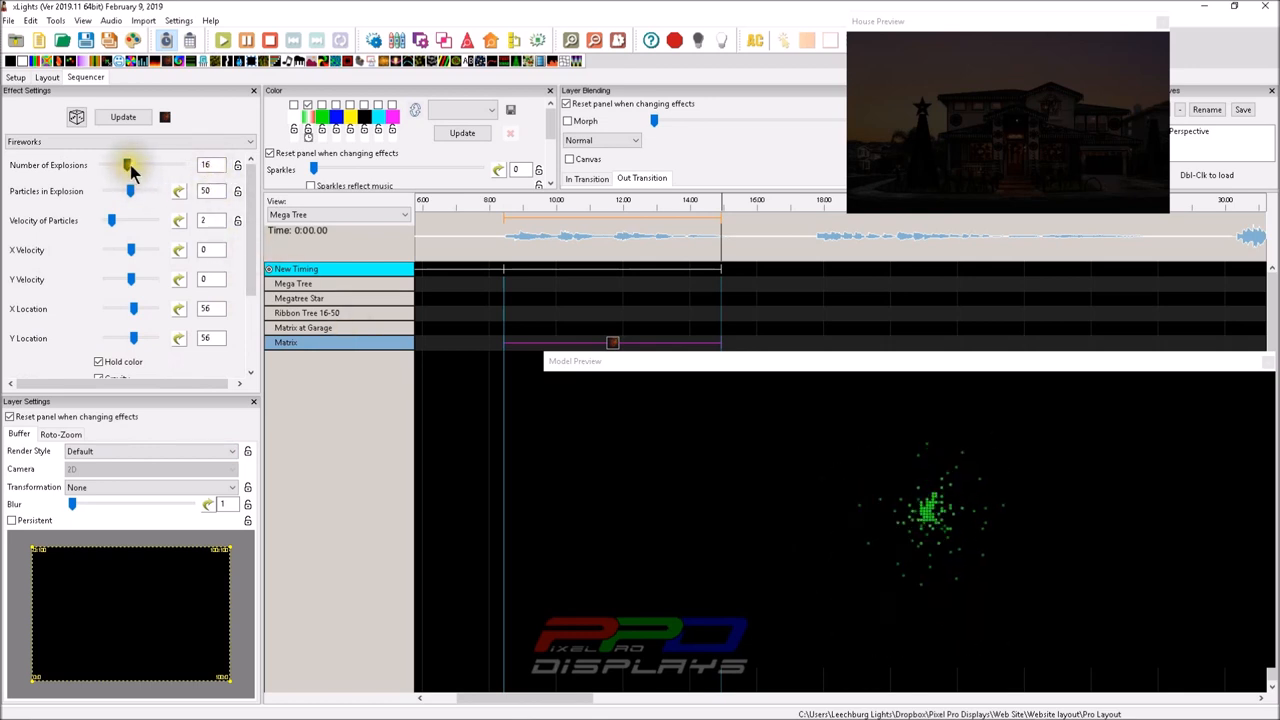
drag(128, 164, 180, 164)
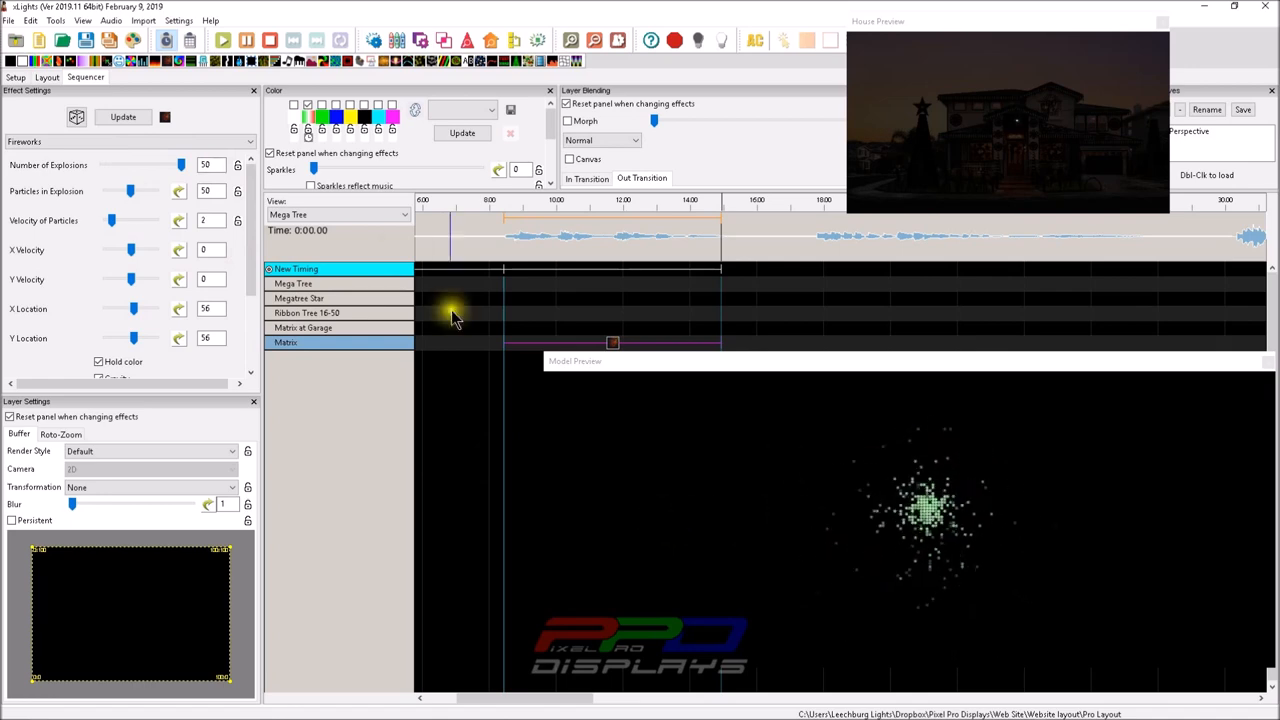
click(308, 128)
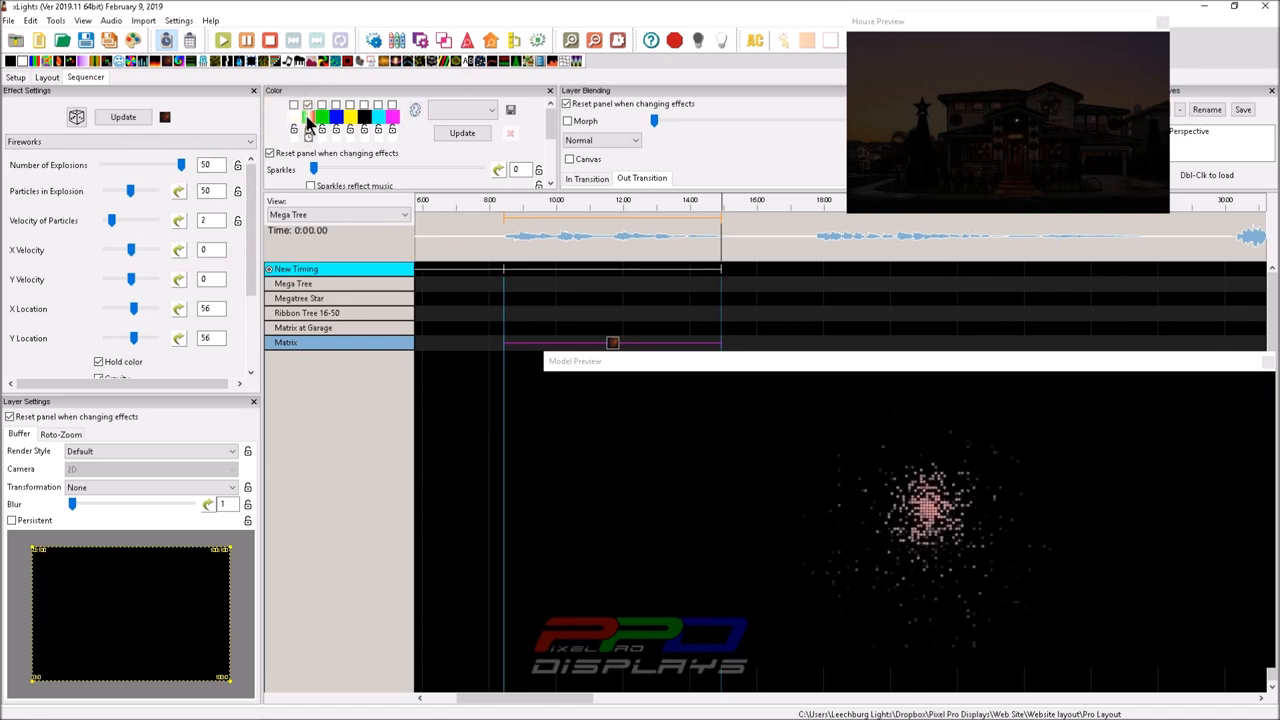
click(308, 124)
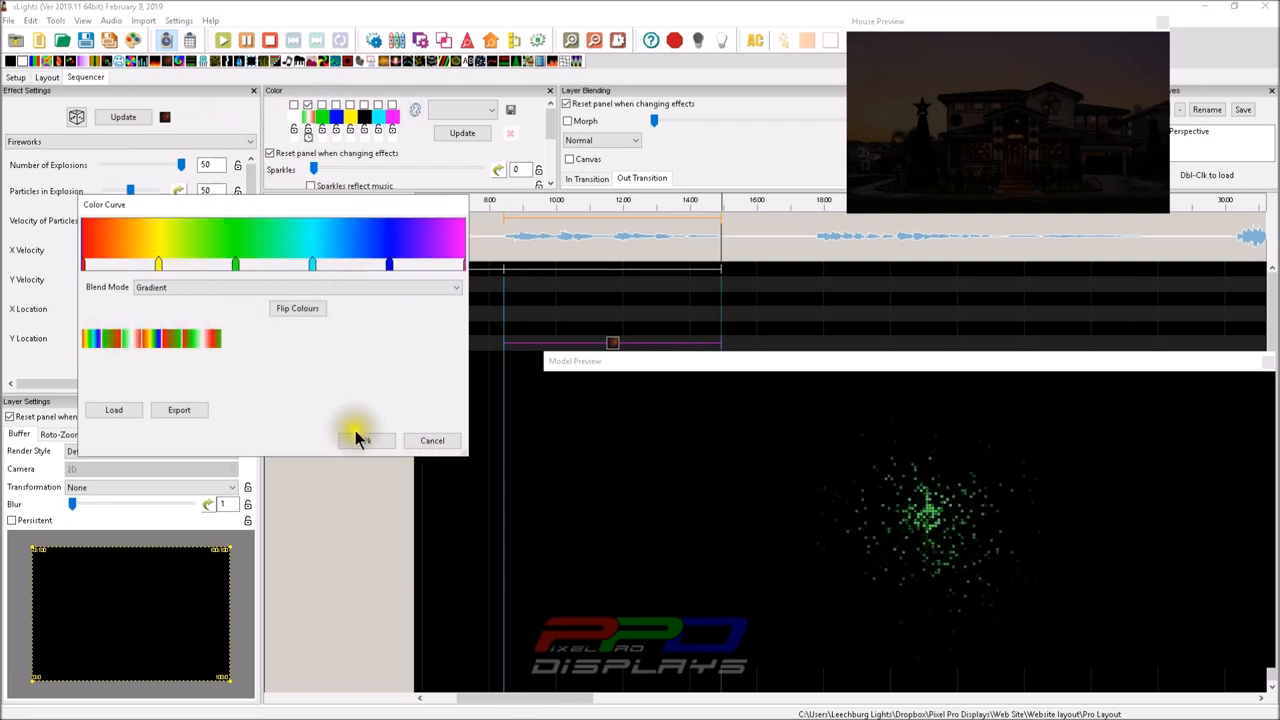
Apply the rainbow colour curve, adjust palette colours and switch Hold color off.
click(364, 440)
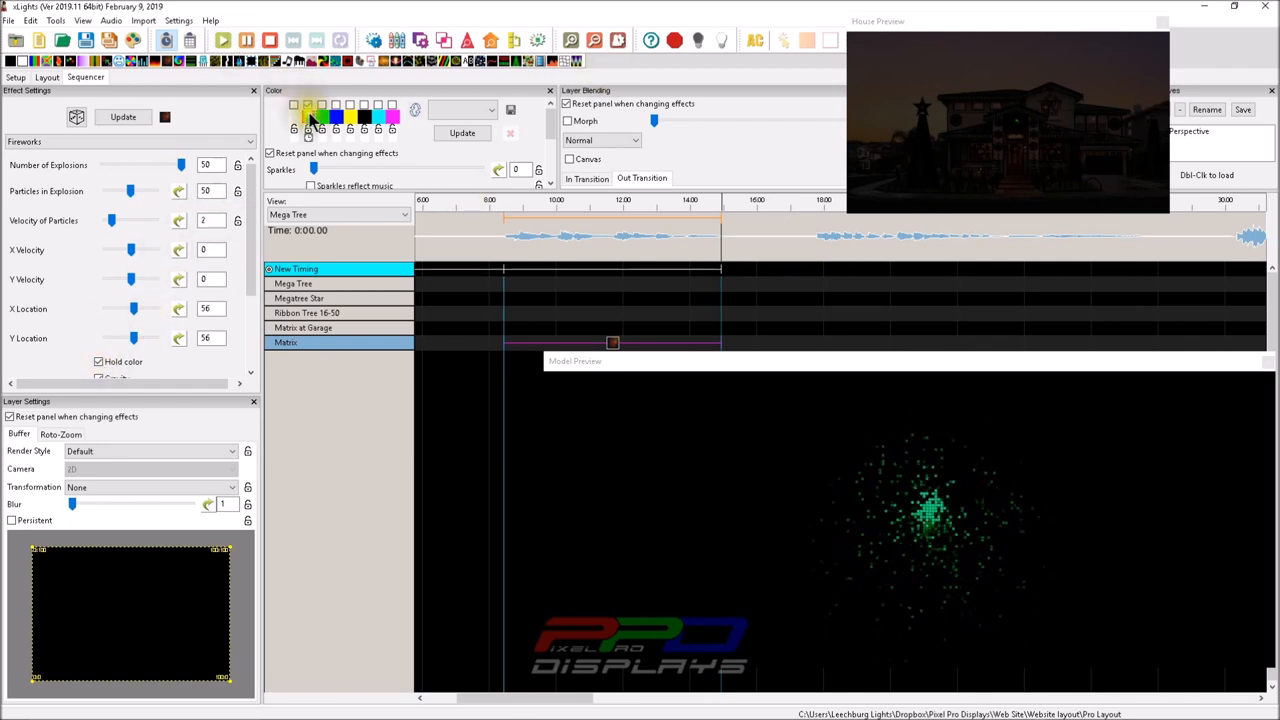
click(320, 116)
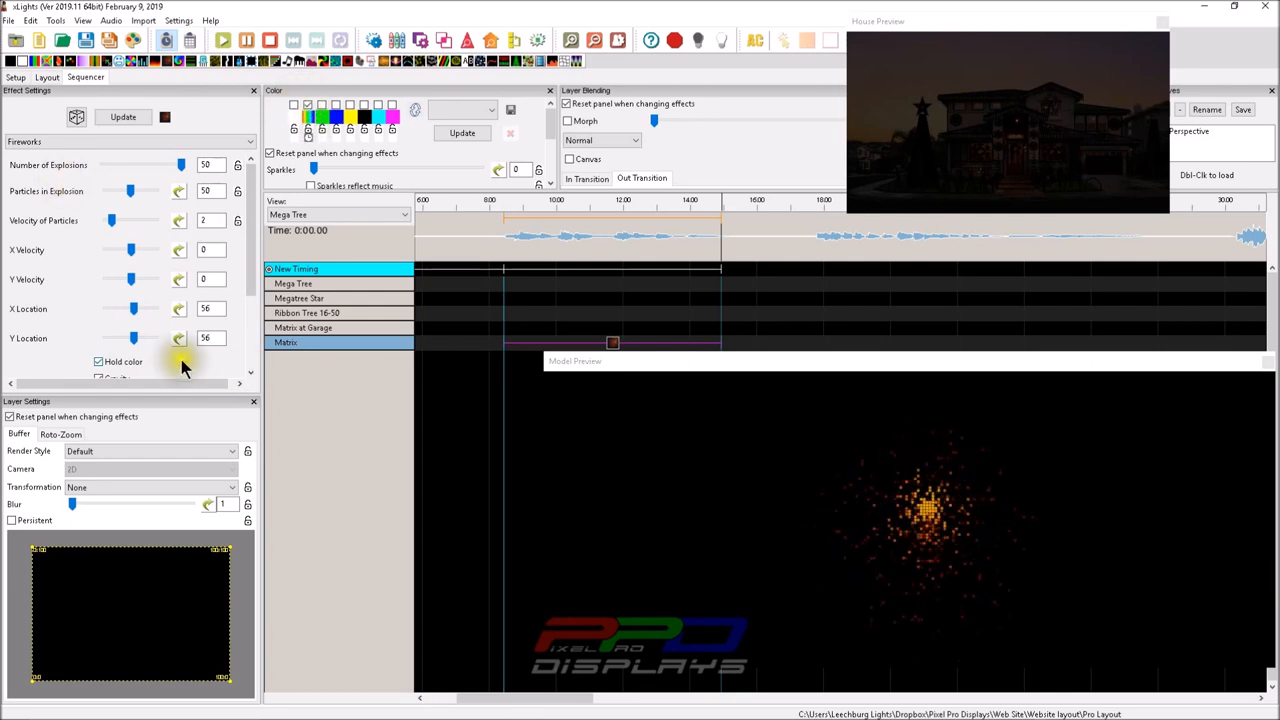
click(98, 360)
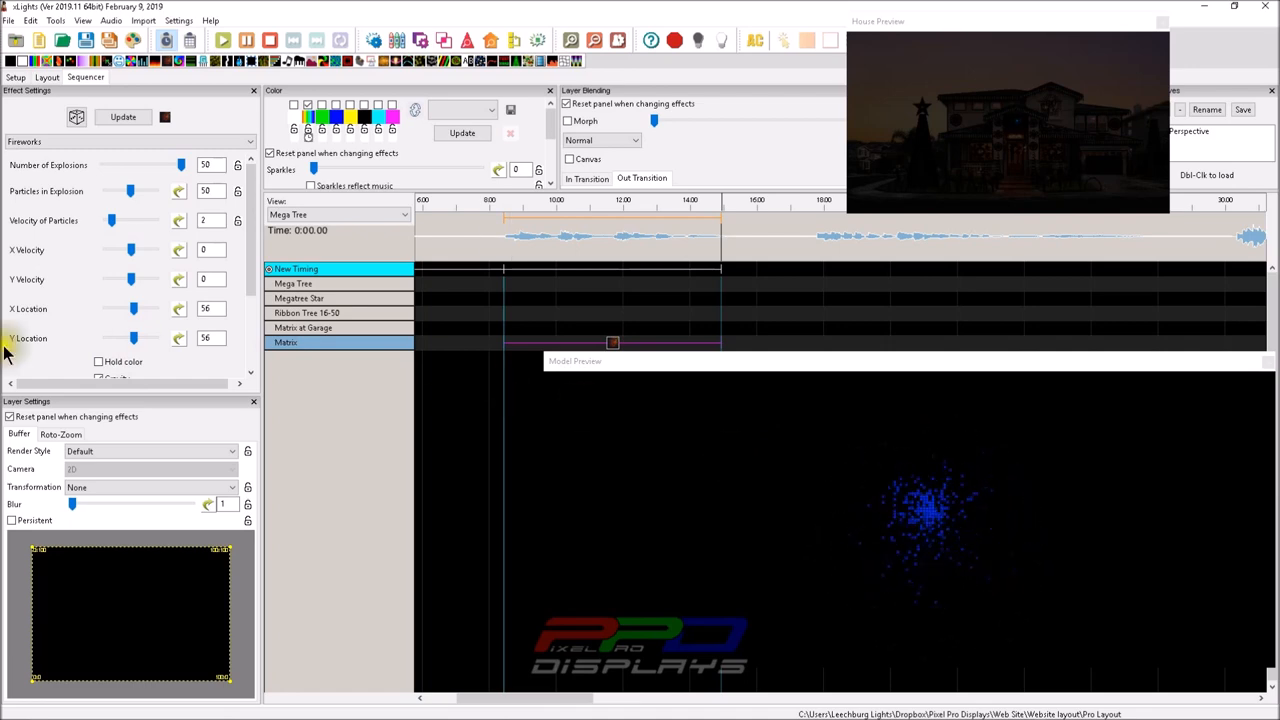
click(308, 104)
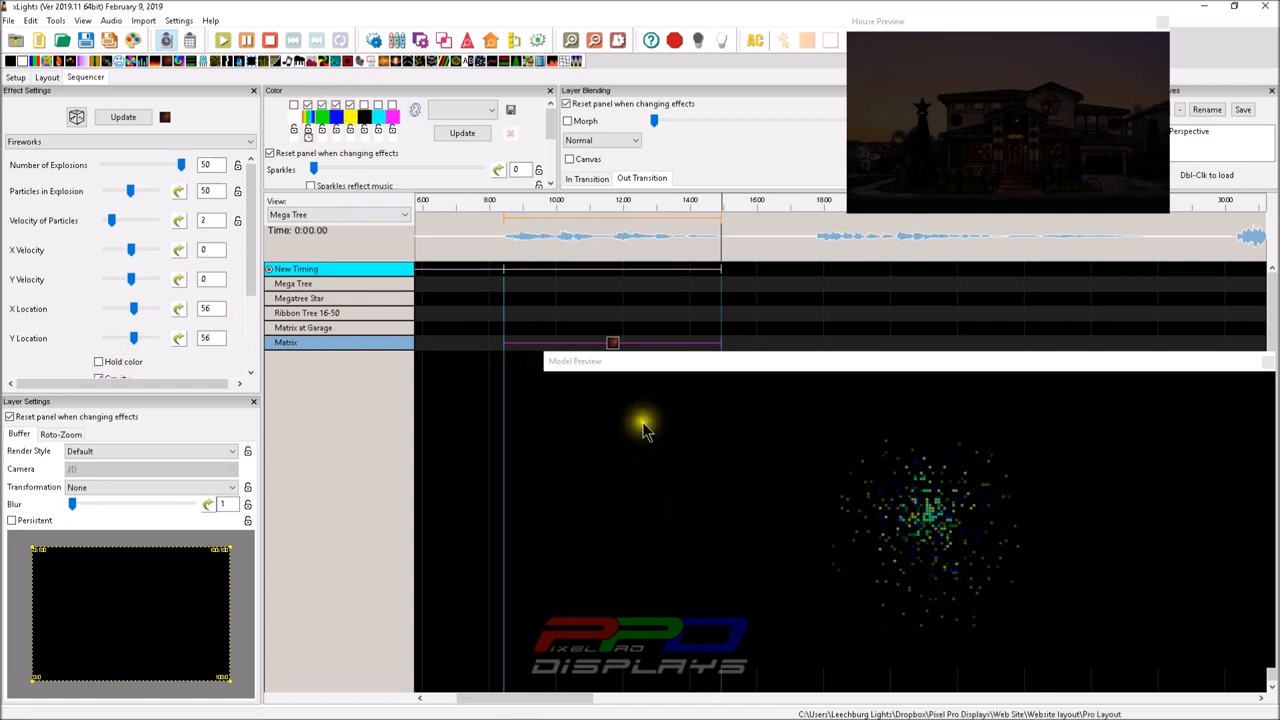
click(362, 106)
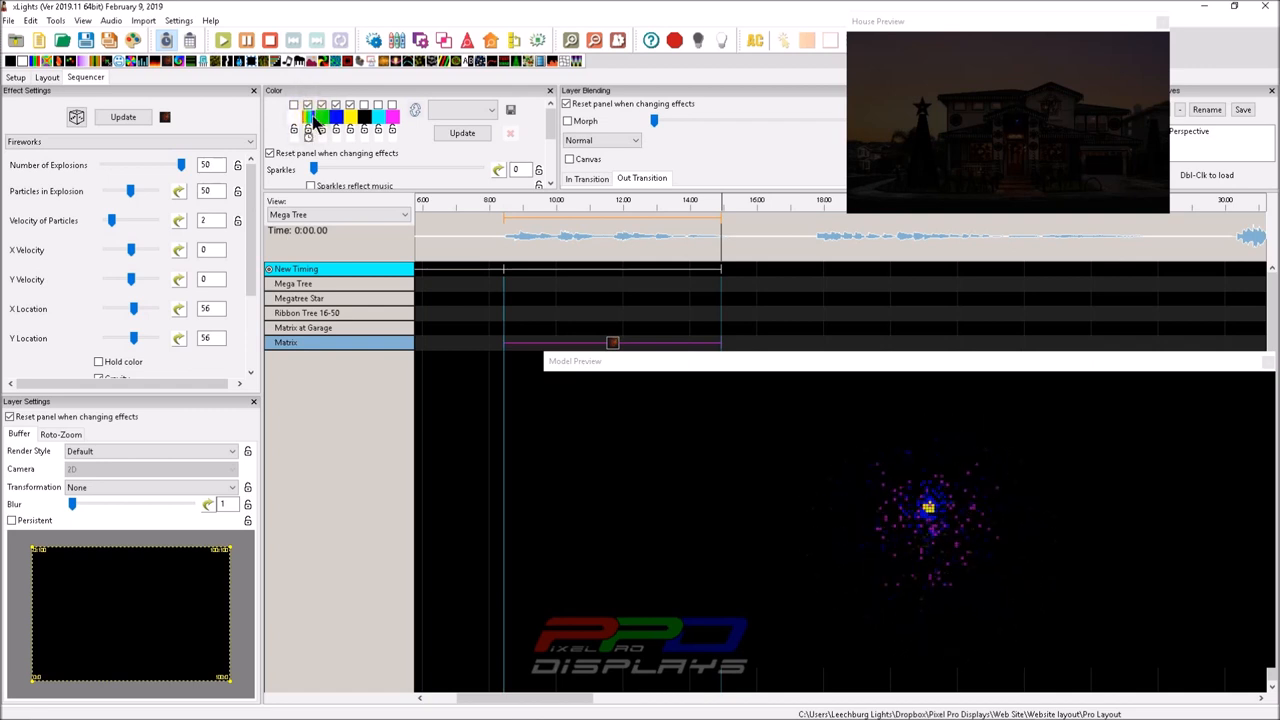
Try different palette colours and compare Hold color off and on, leaving it on.
click(308, 104)
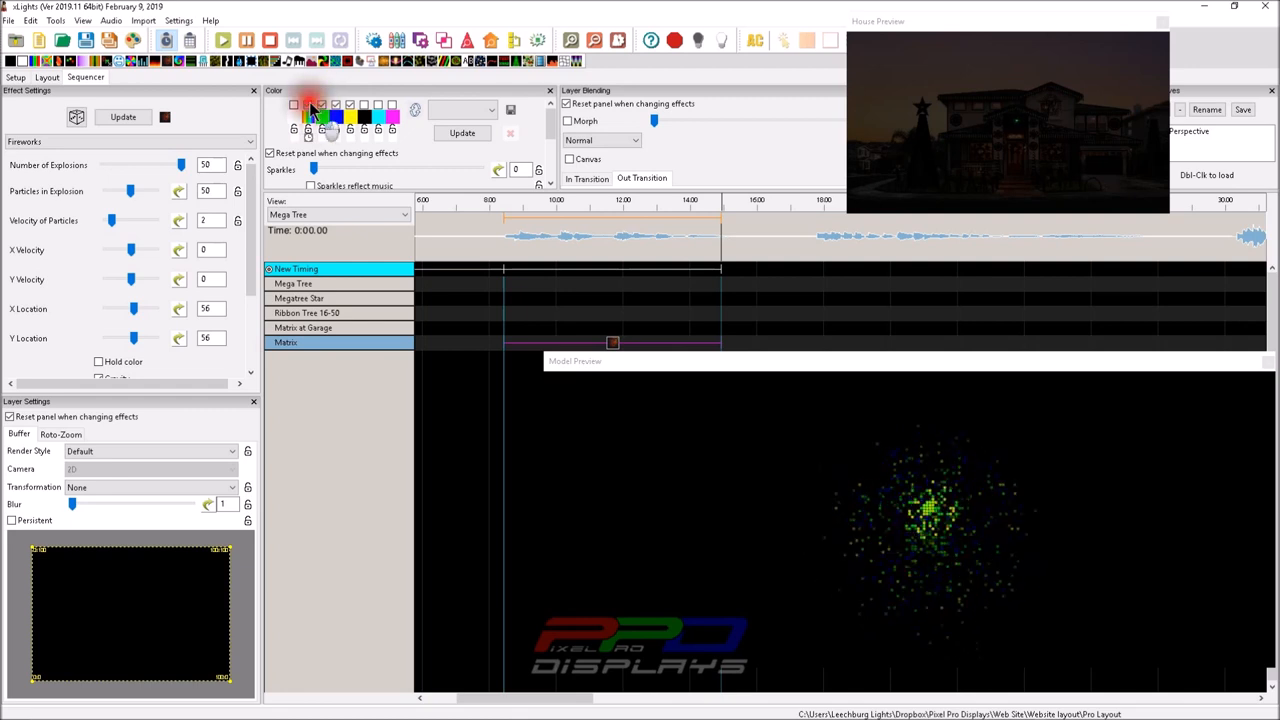
click(294, 104)
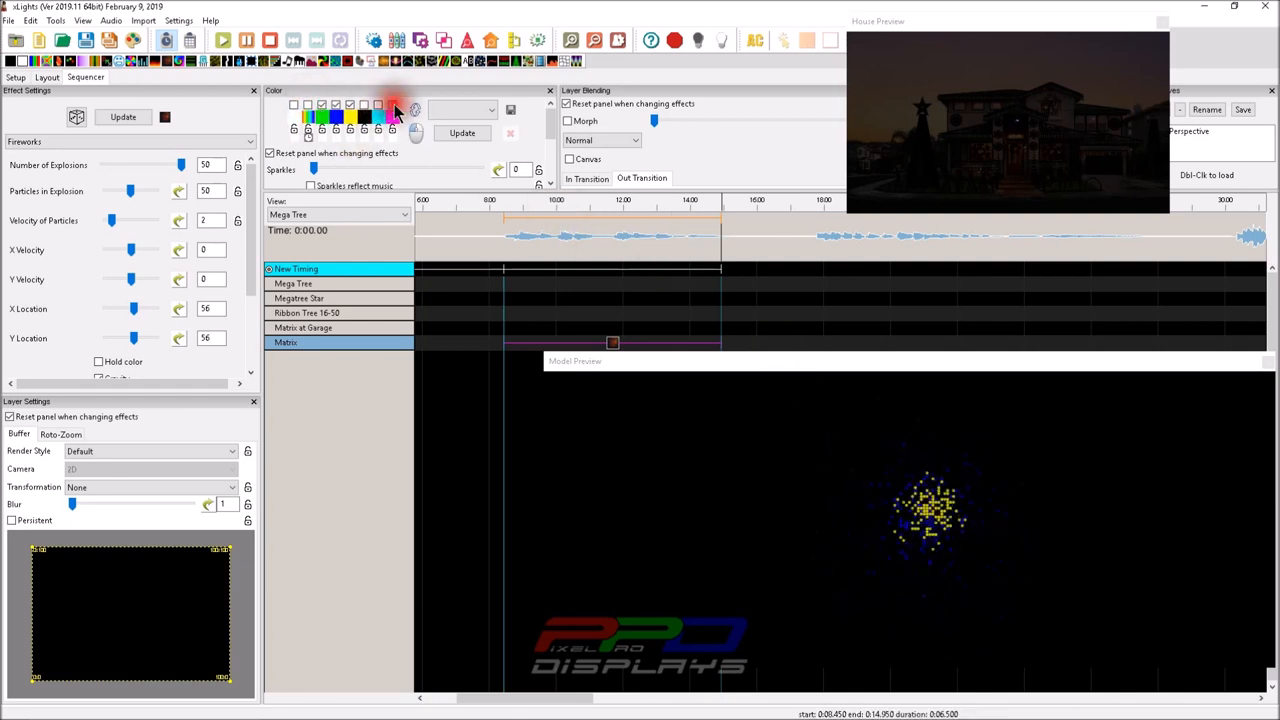
click(392, 104)
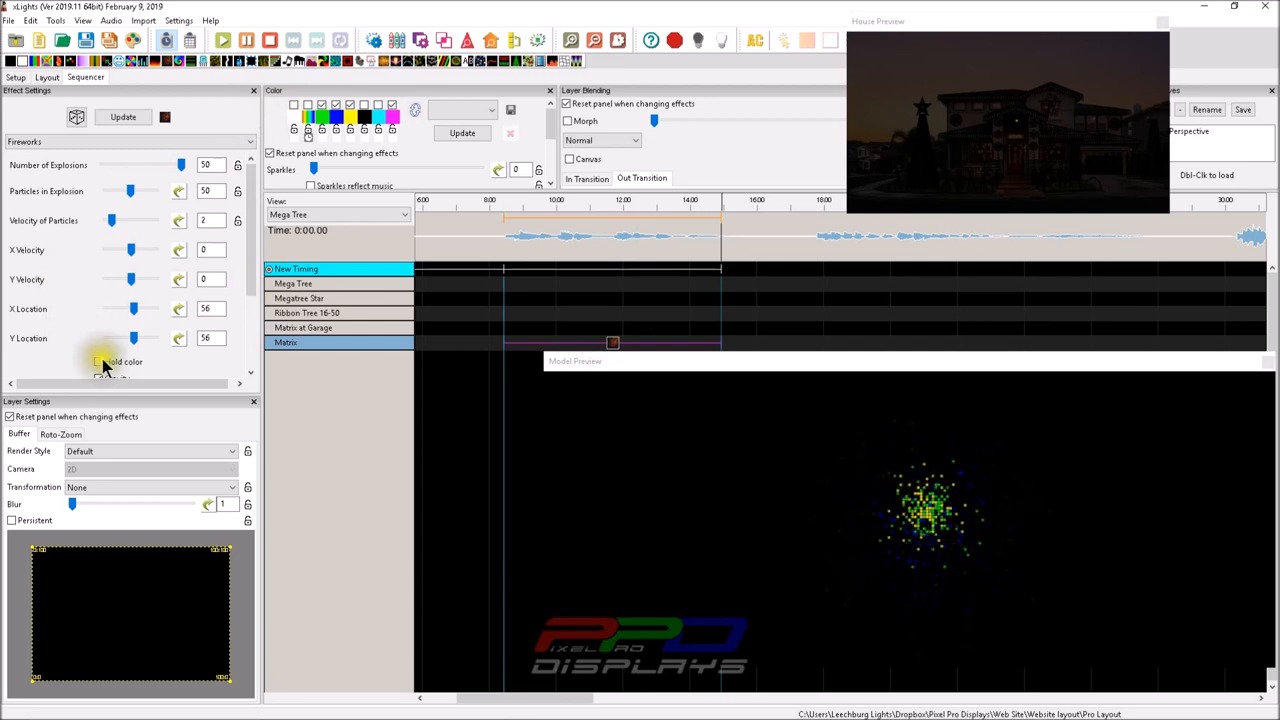
click(310, 104)
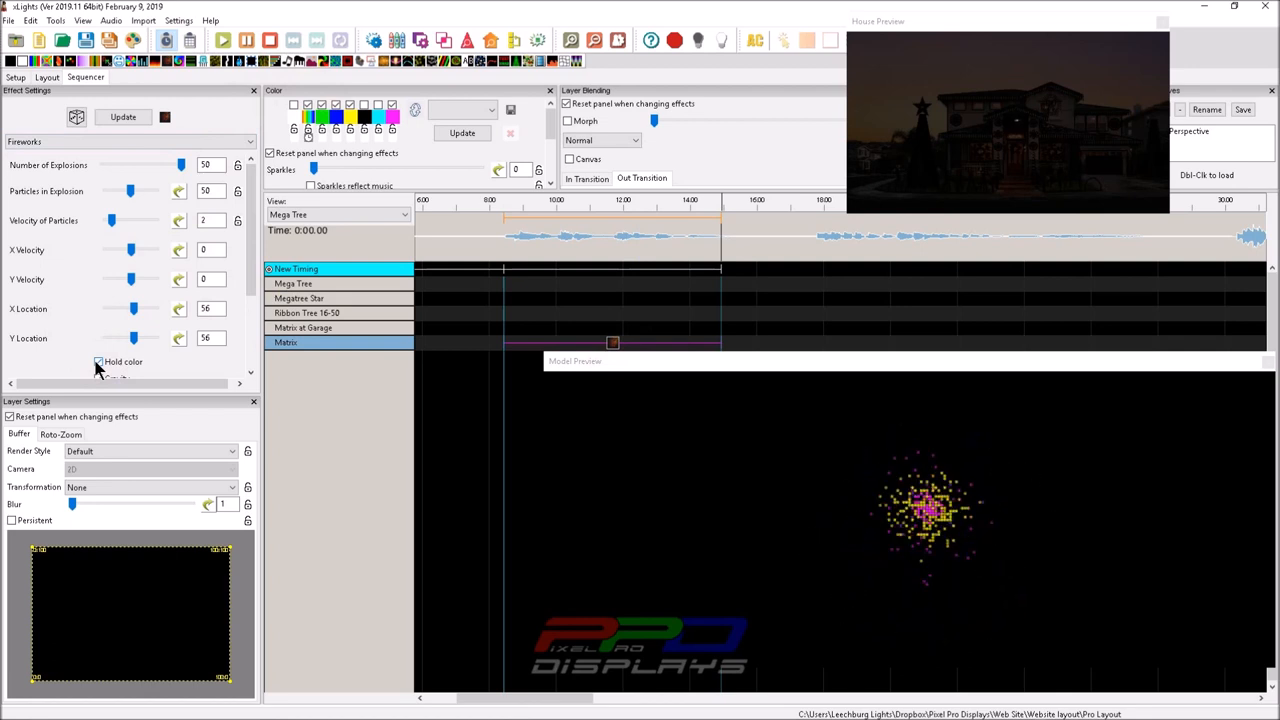
click(336, 104)
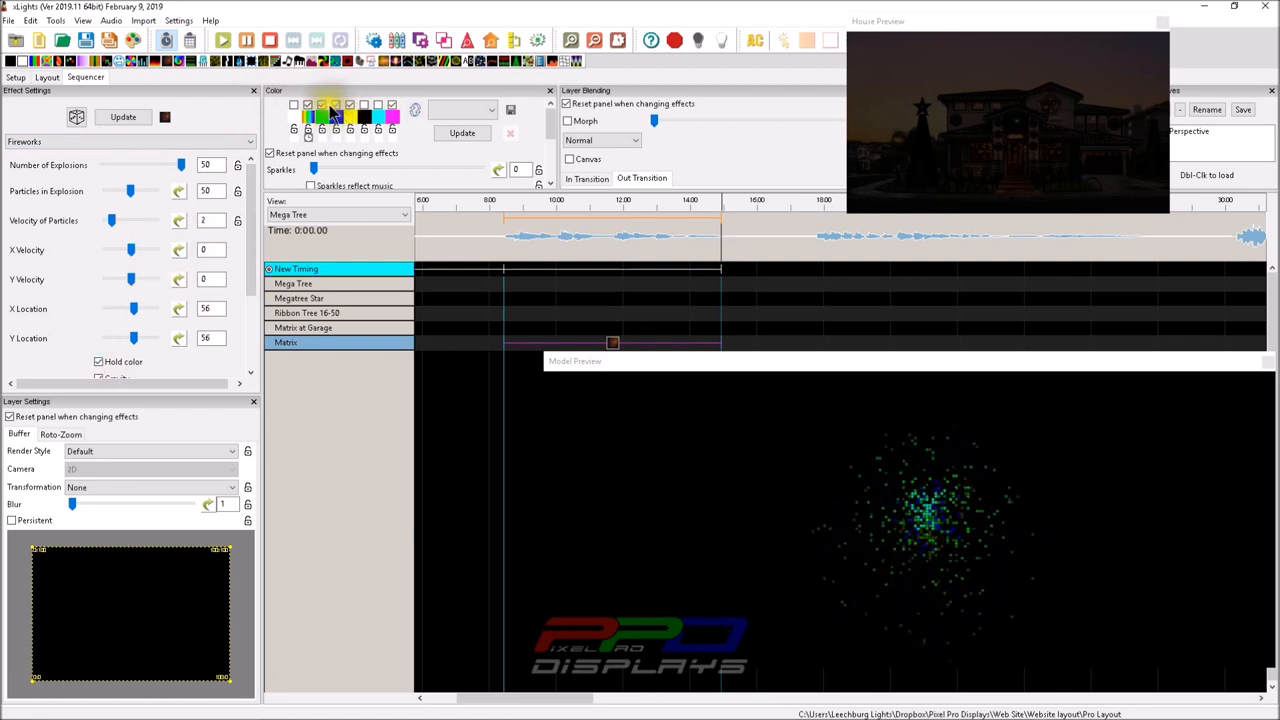
click(378, 104)
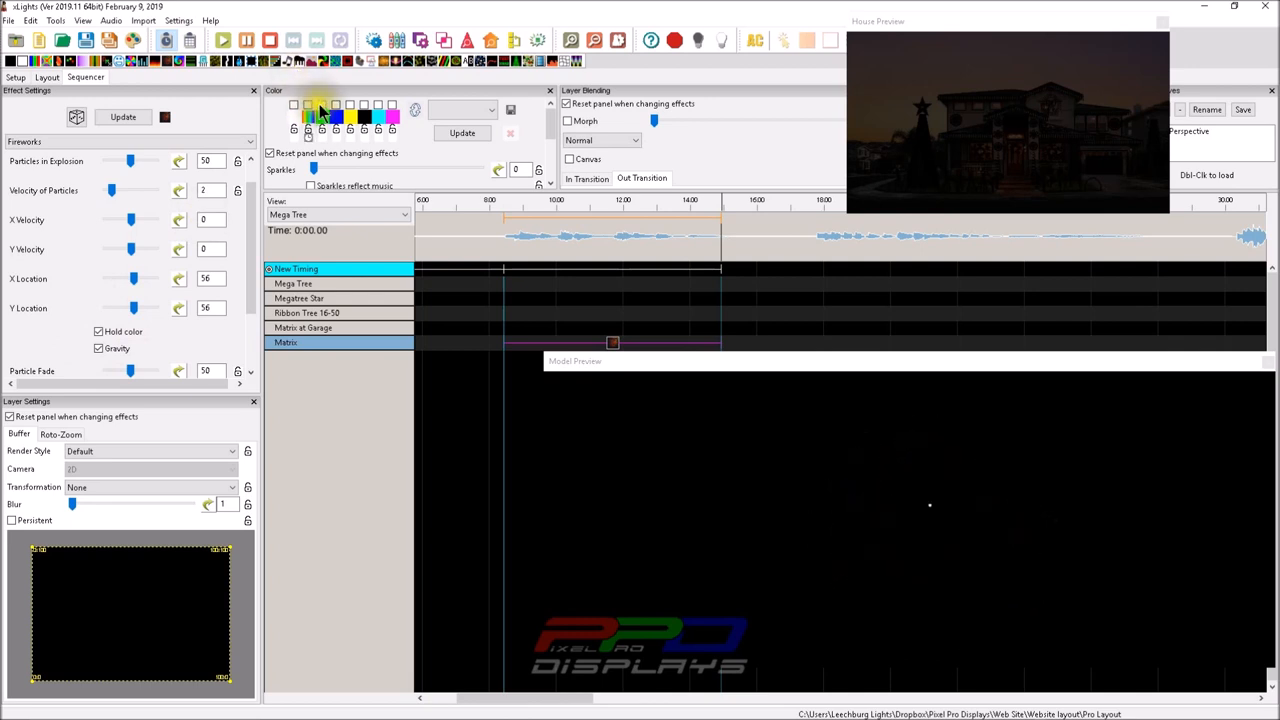
Toggle Gravity off and back on with Hold color checked, watching the preview.
click(460, 132)
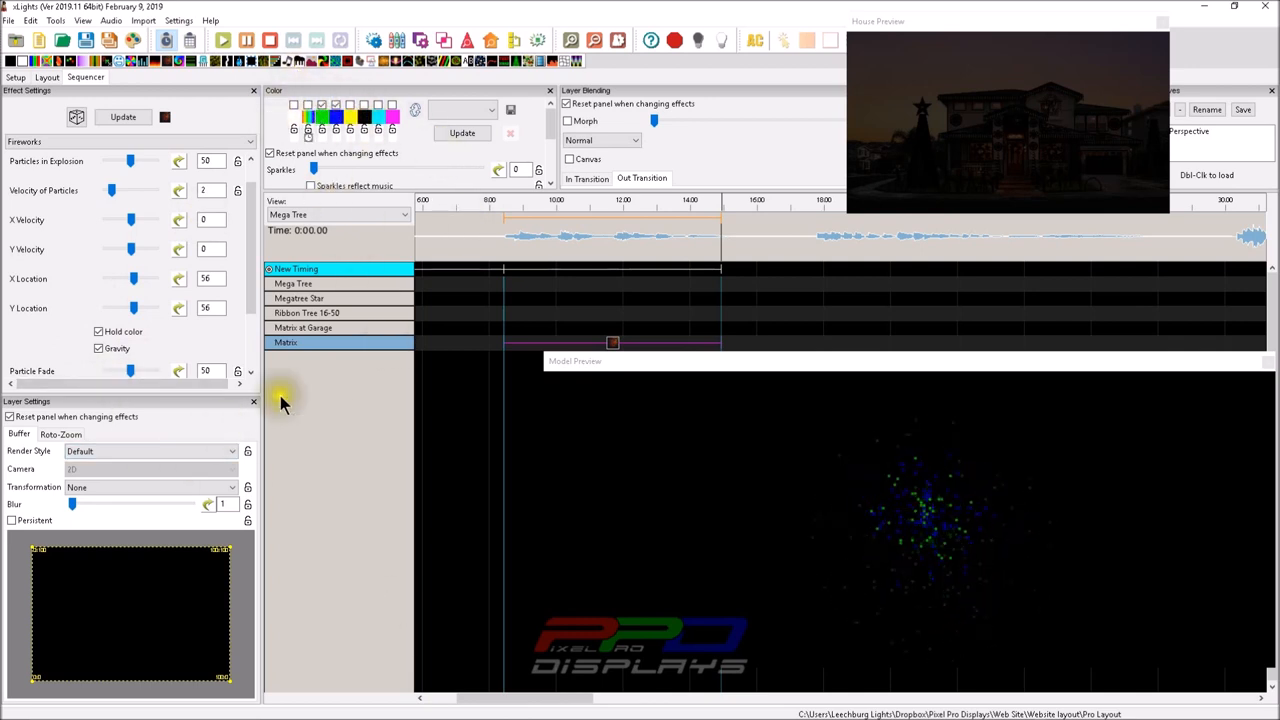
click(100, 348)
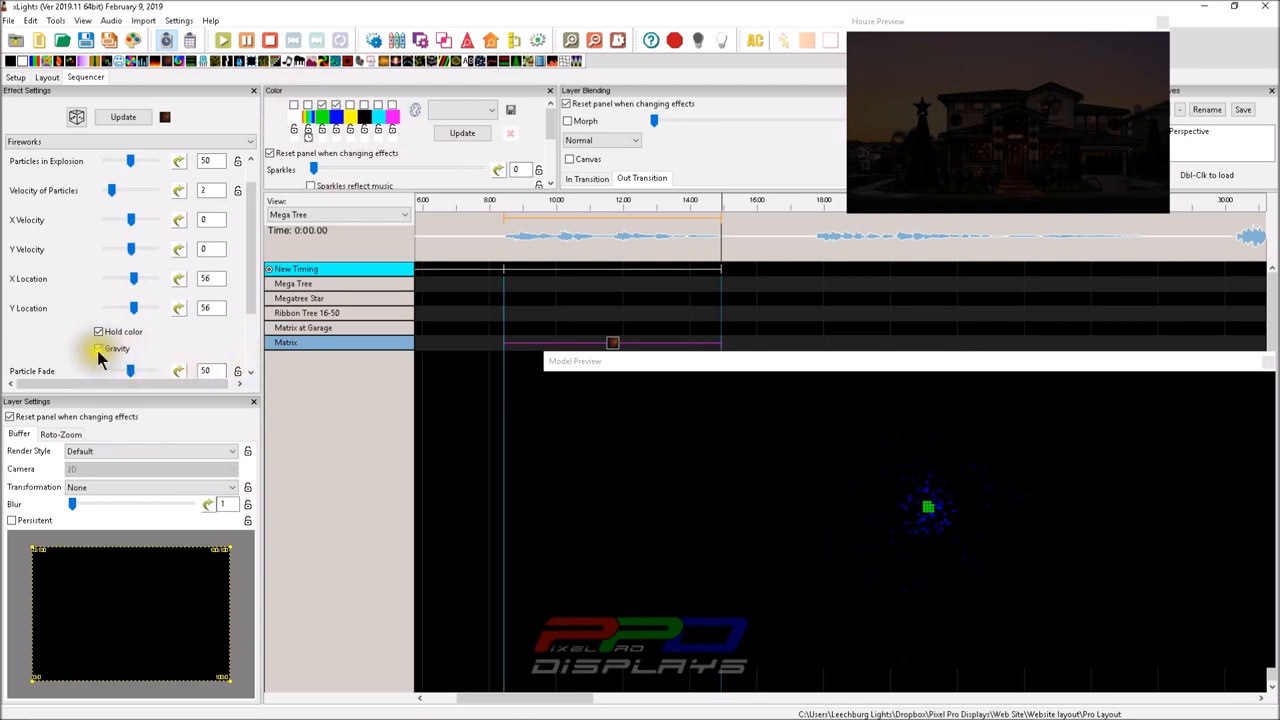
click(98, 348)
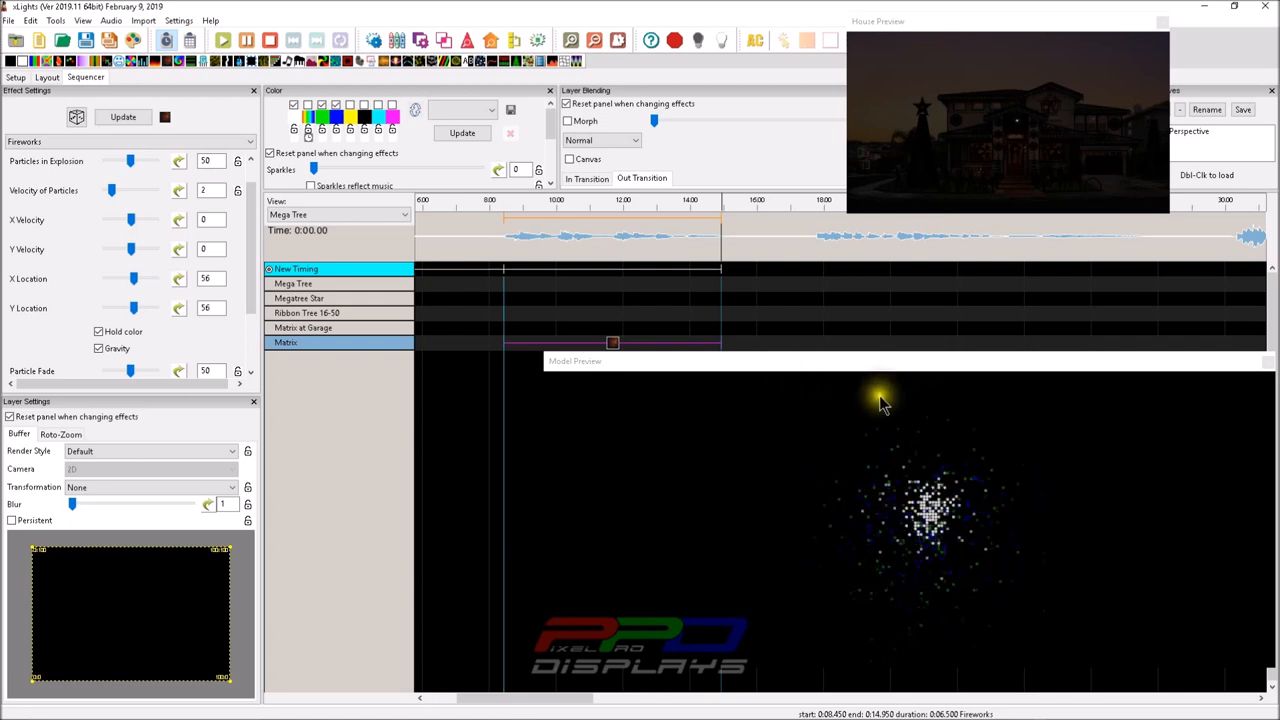
click(100, 332)
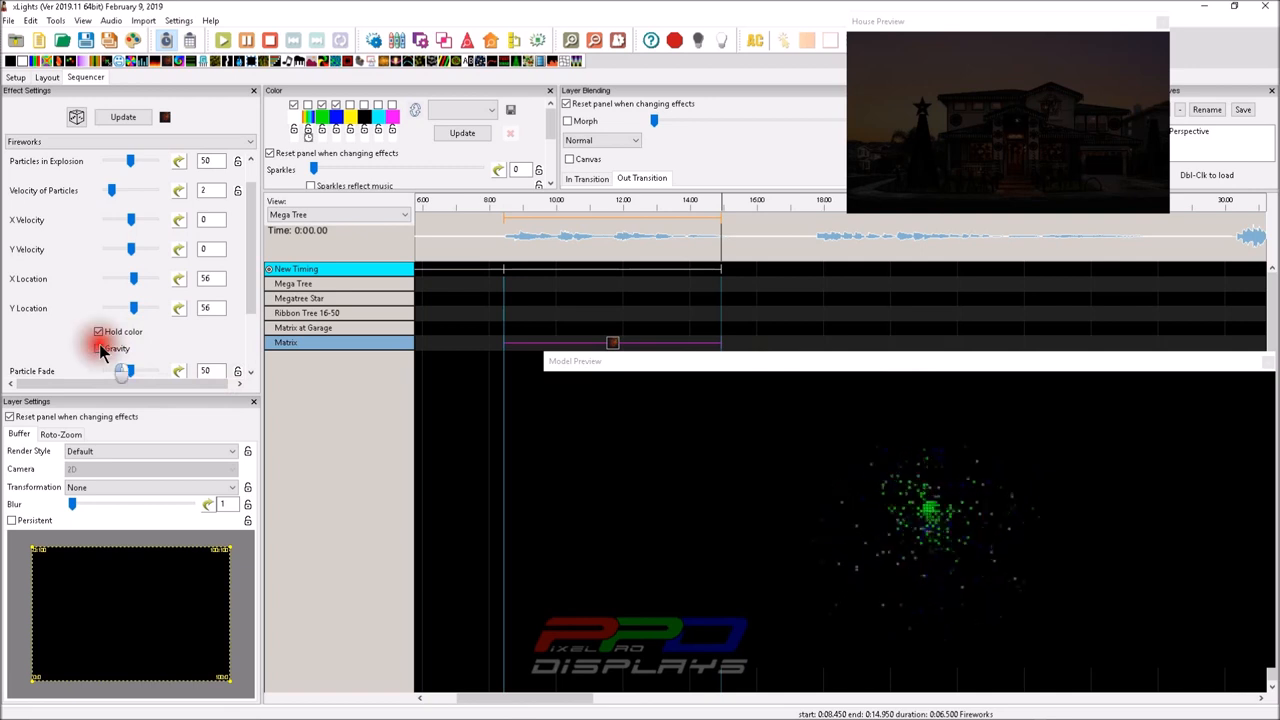
With gravity off lower particle velocity to 6, then re-enable gravity.
click(98, 348)
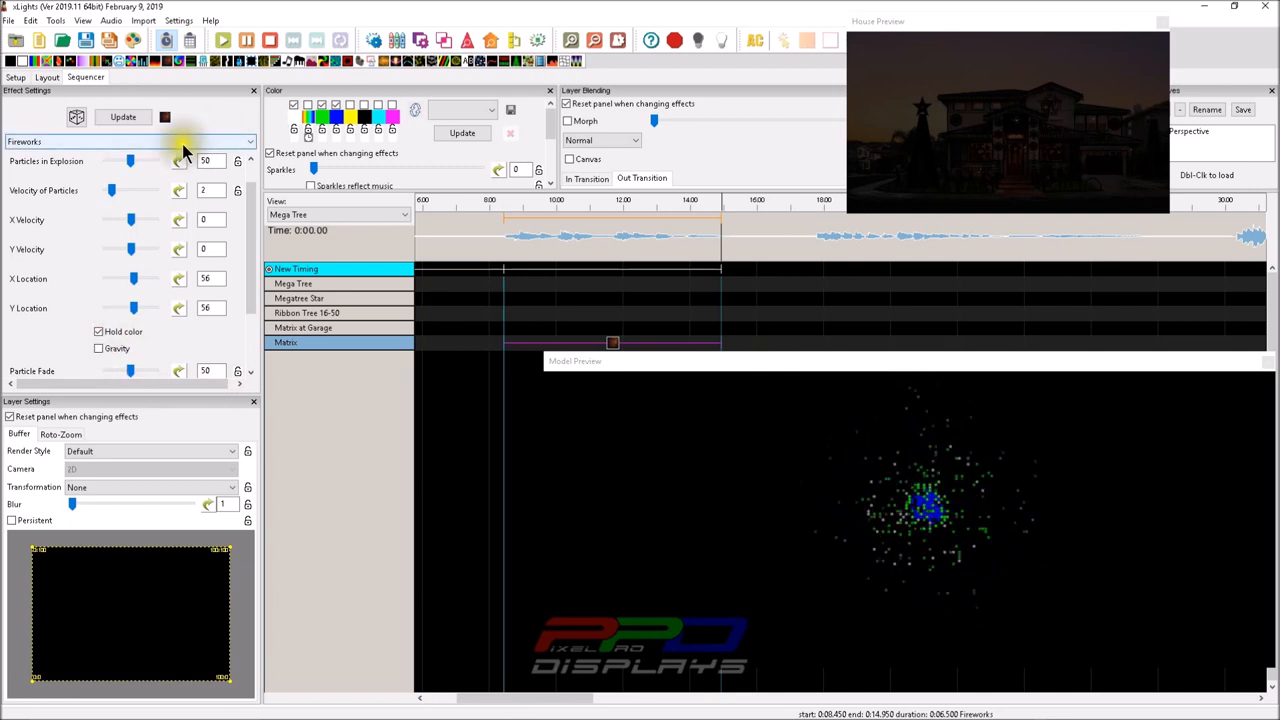
drag(130, 160, 116, 160)
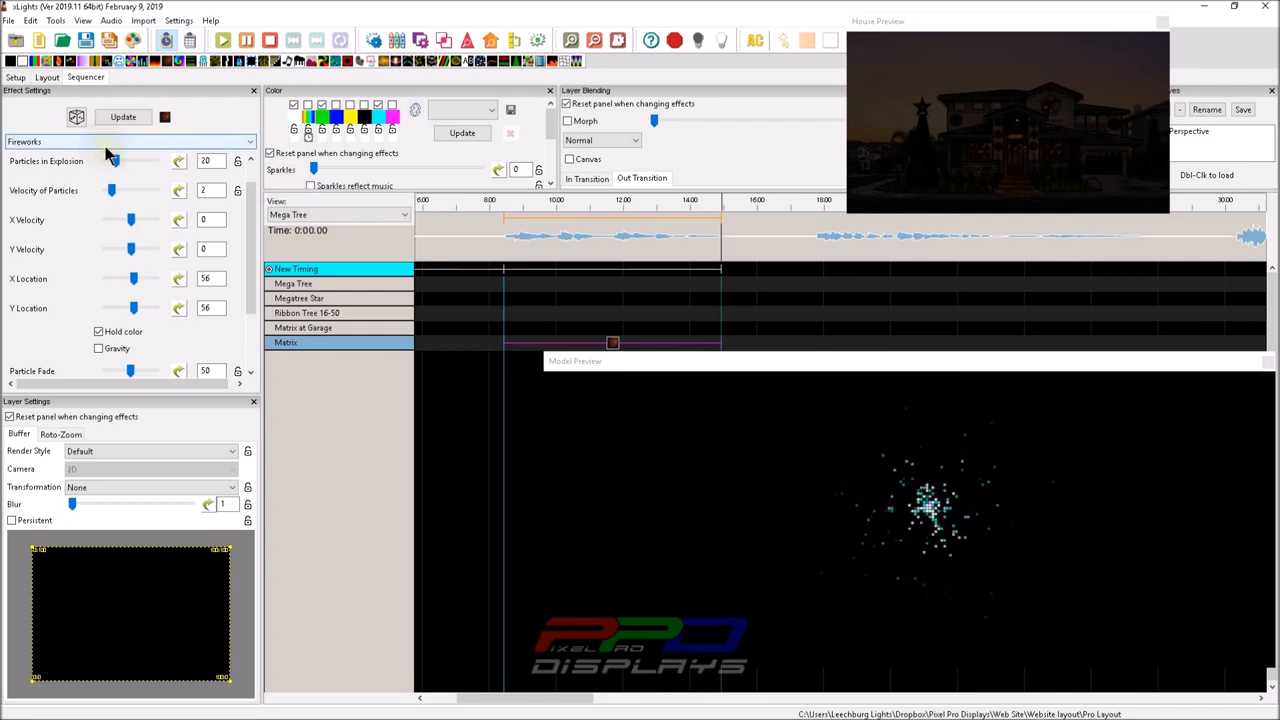
drag(112, 190, 138, 190)
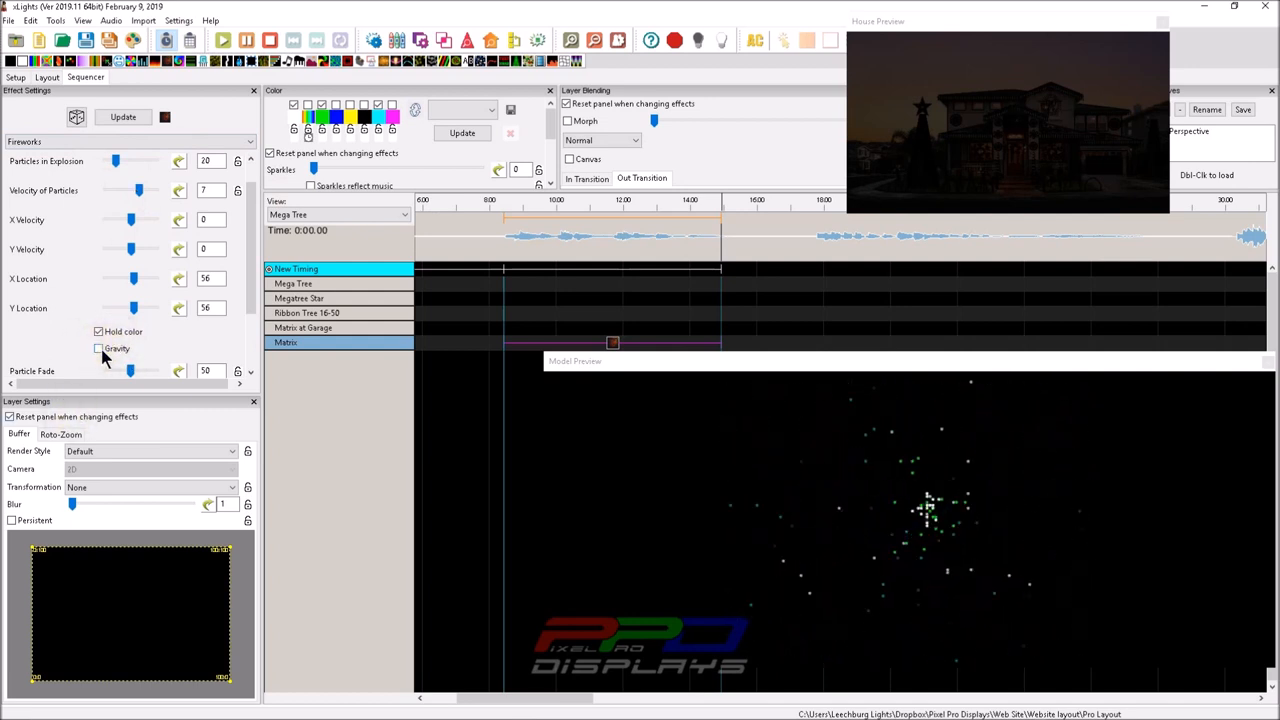
click(98, 348)
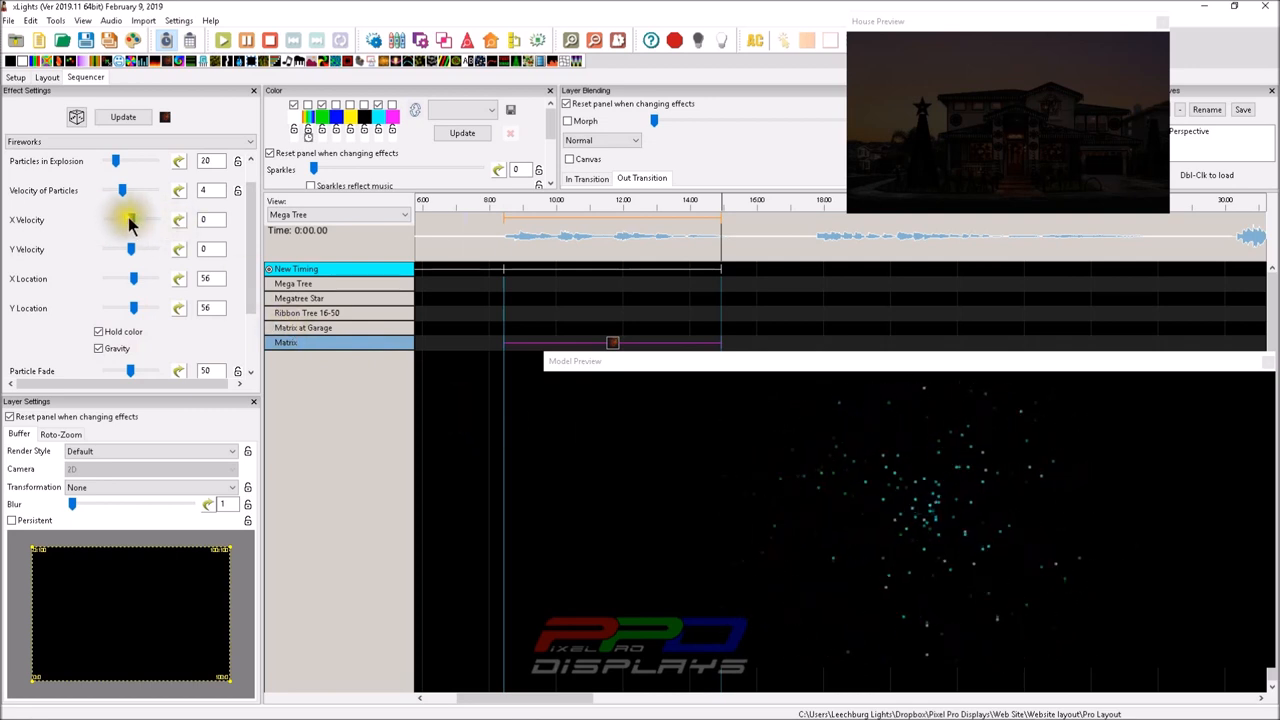
Lower particle speed, switch gravity off and test sideways X velocities before returning to zero.
drag(120, 218, 136, 218)
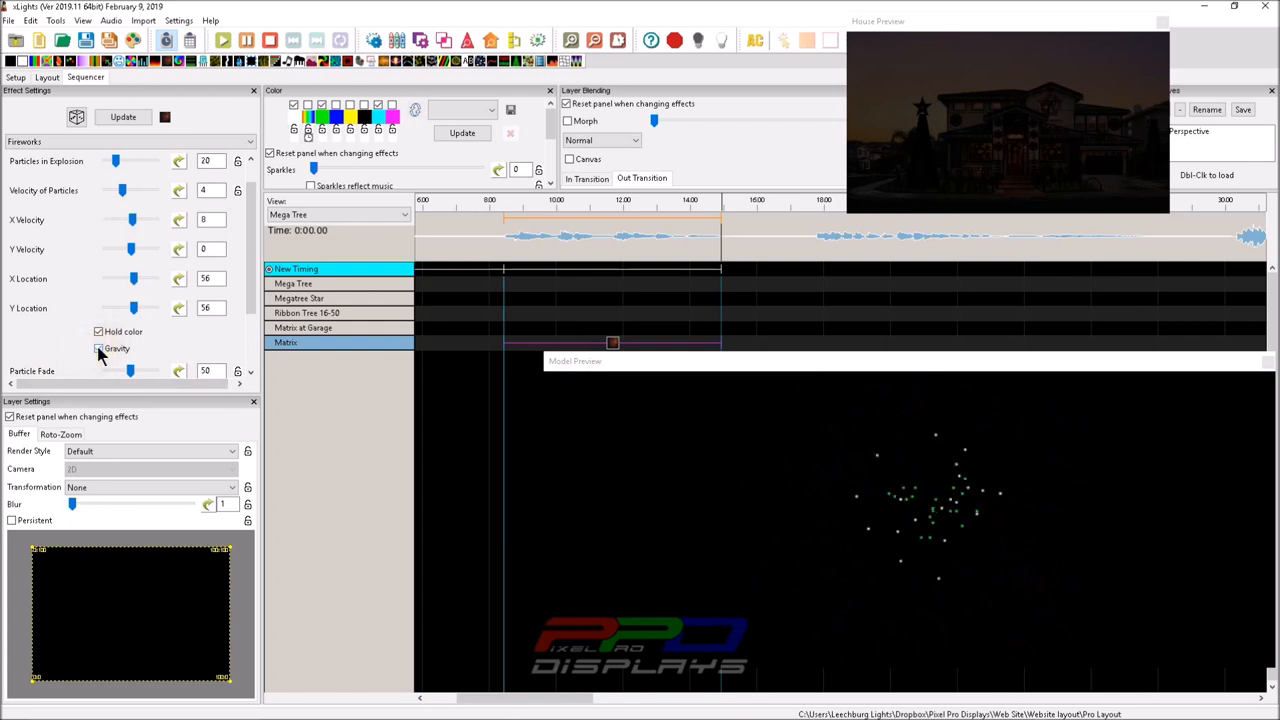
click(98, 348)
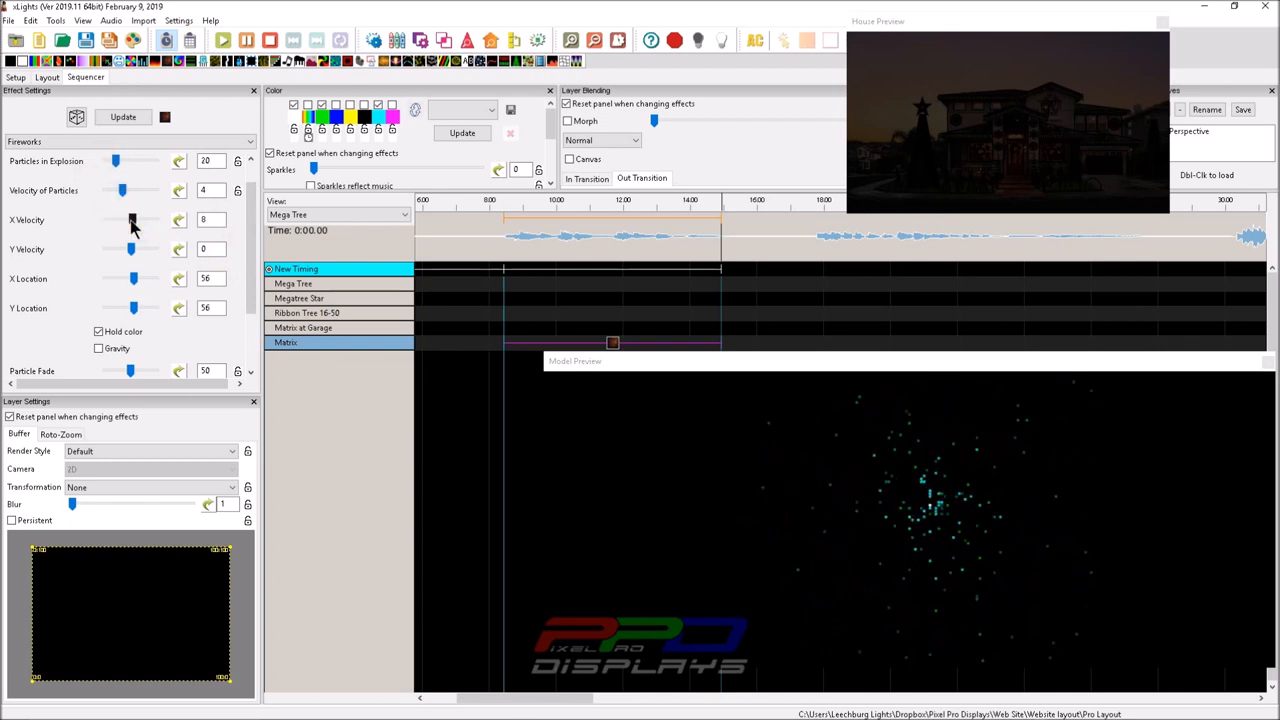
drag(130, 218, 160, 218)
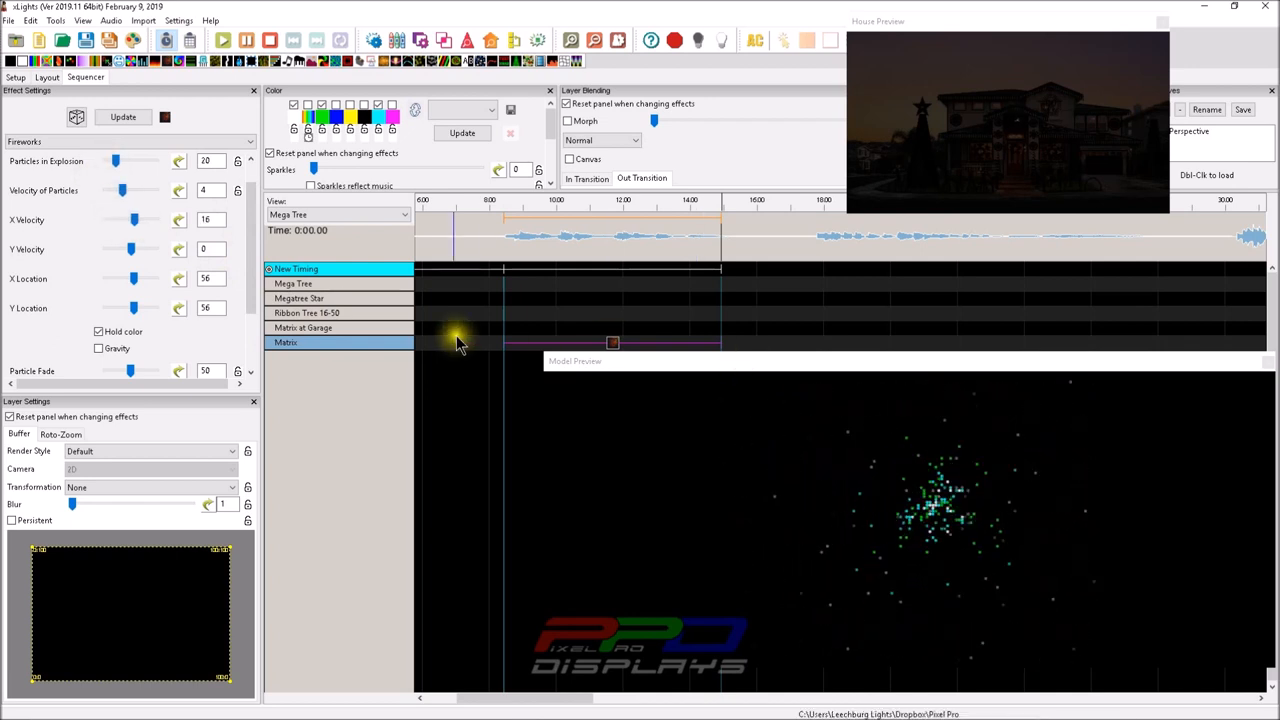
drag(130, 218, 136, 218)
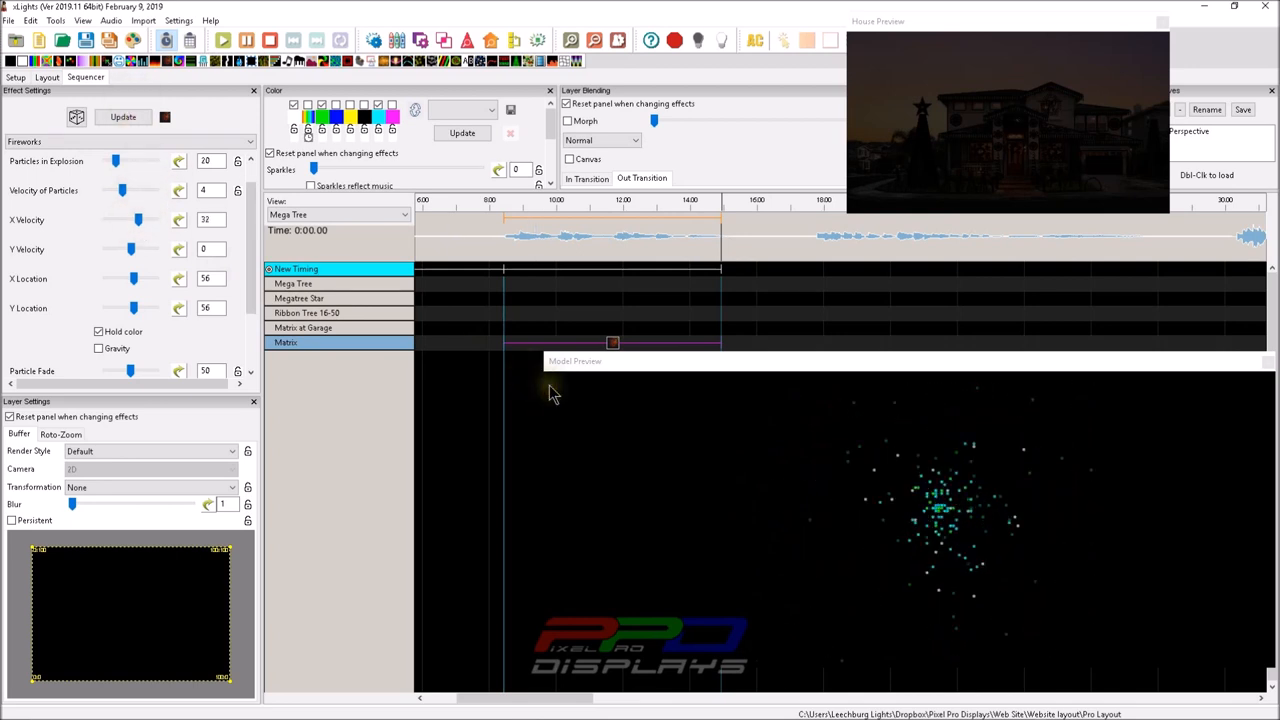
mouse_move(1070, 650)
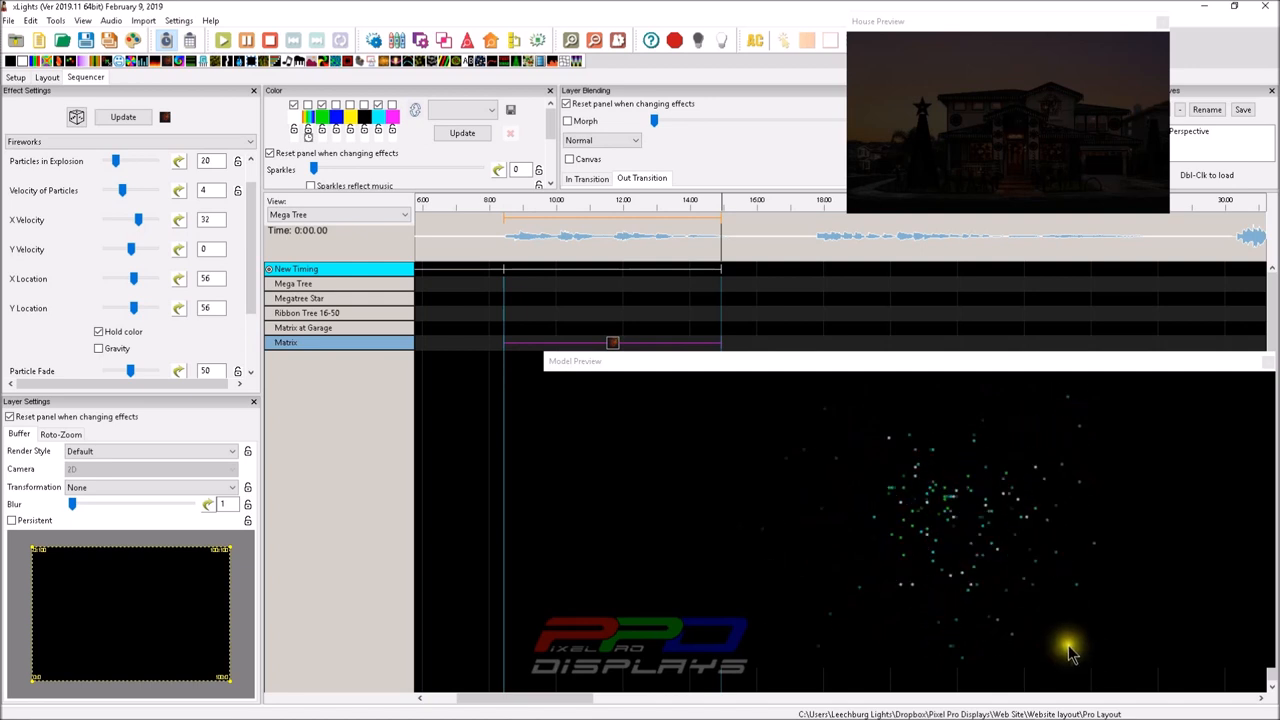
drag(140, 218, 136, 218)
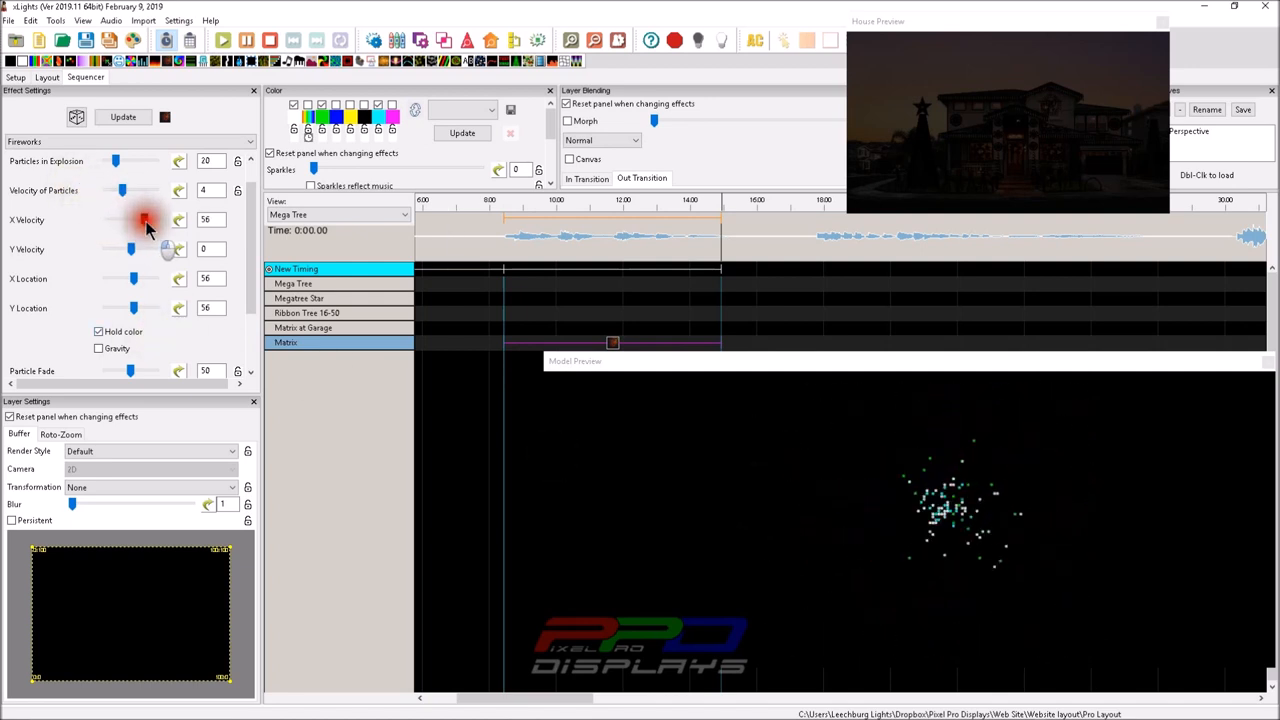
drag(120, 218, 144, 218)
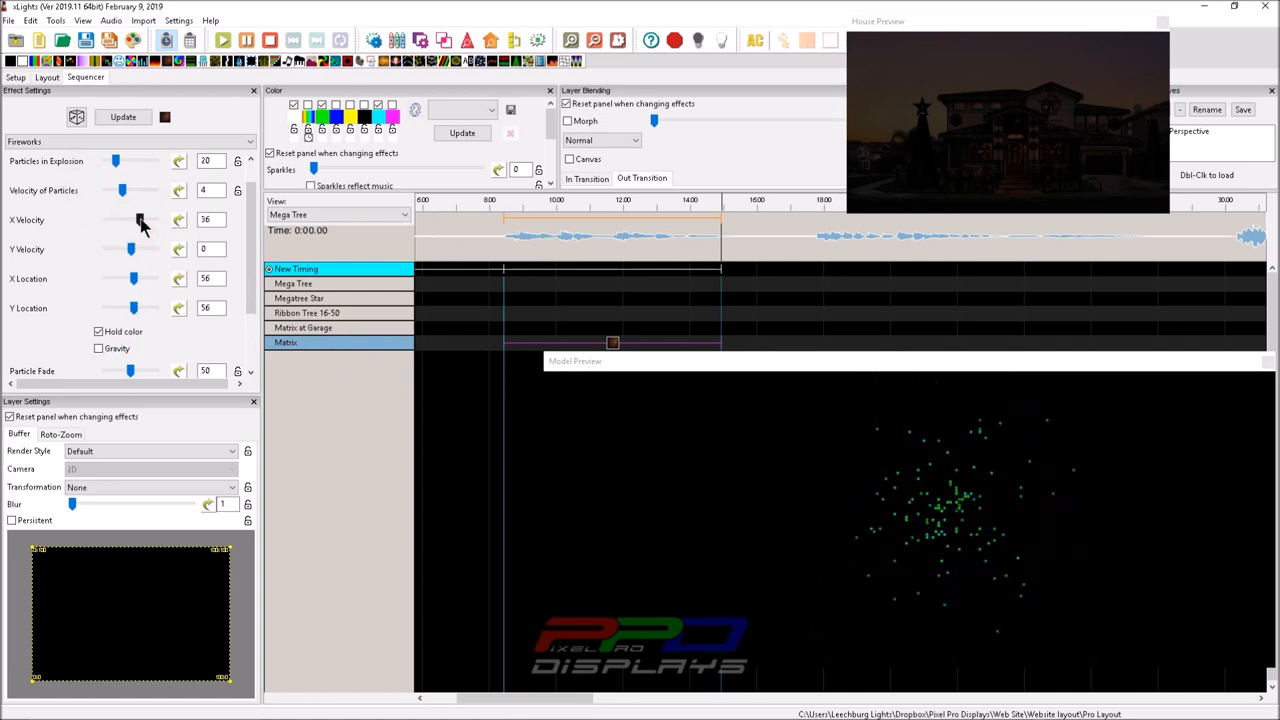
drag(140, 218, 110, 218)
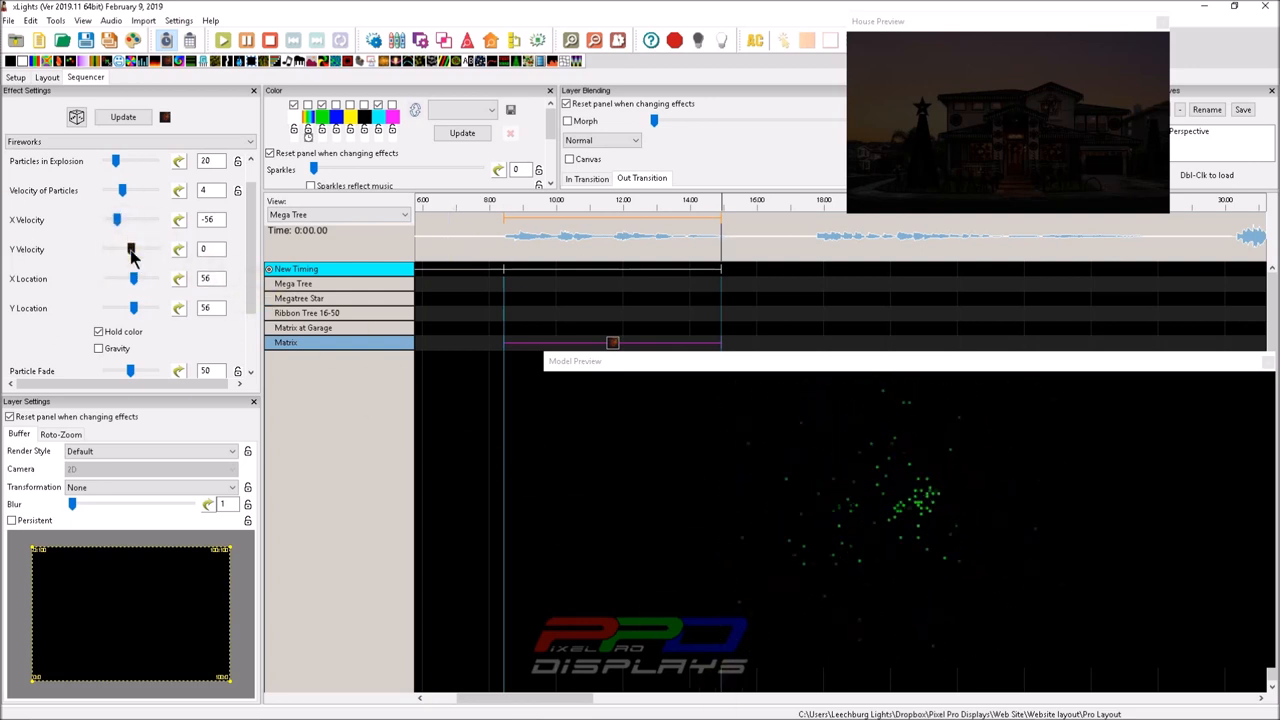
Set X velocity to 4, raise Y velocity to 86 and toggle gravity.
drag(116, 218, 132, 218)
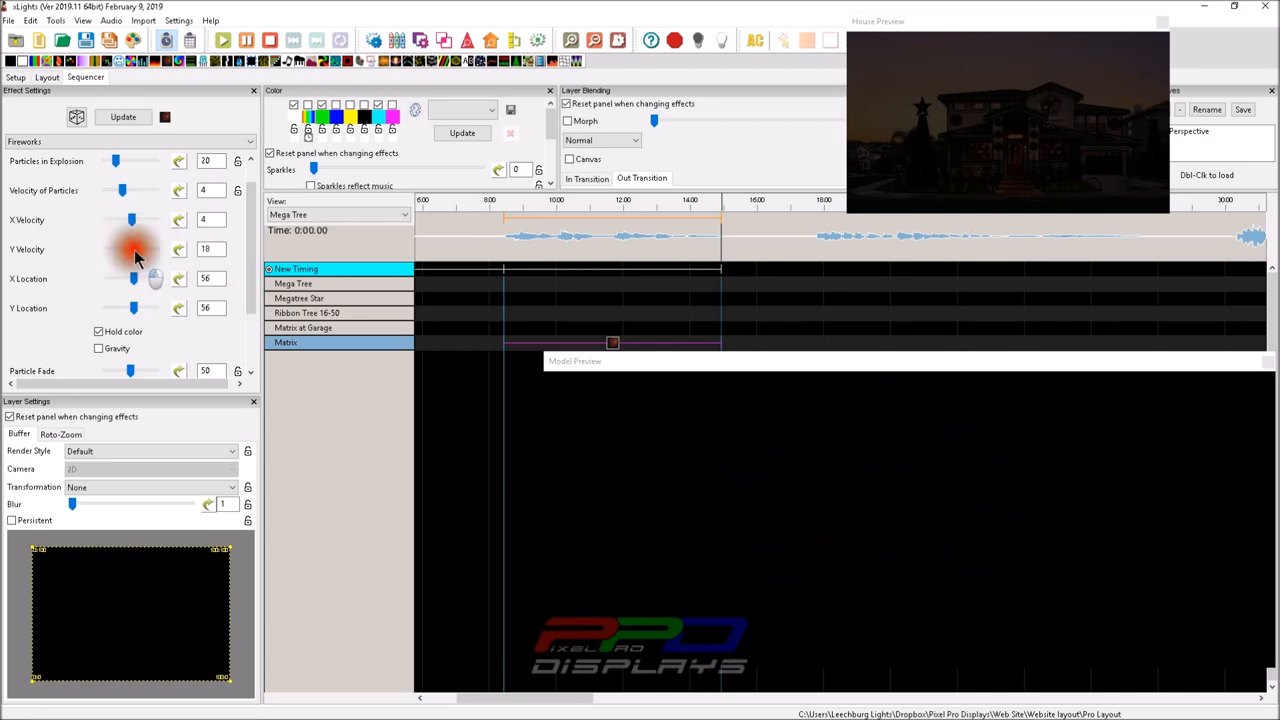
drag(136, 248, 152, 248)
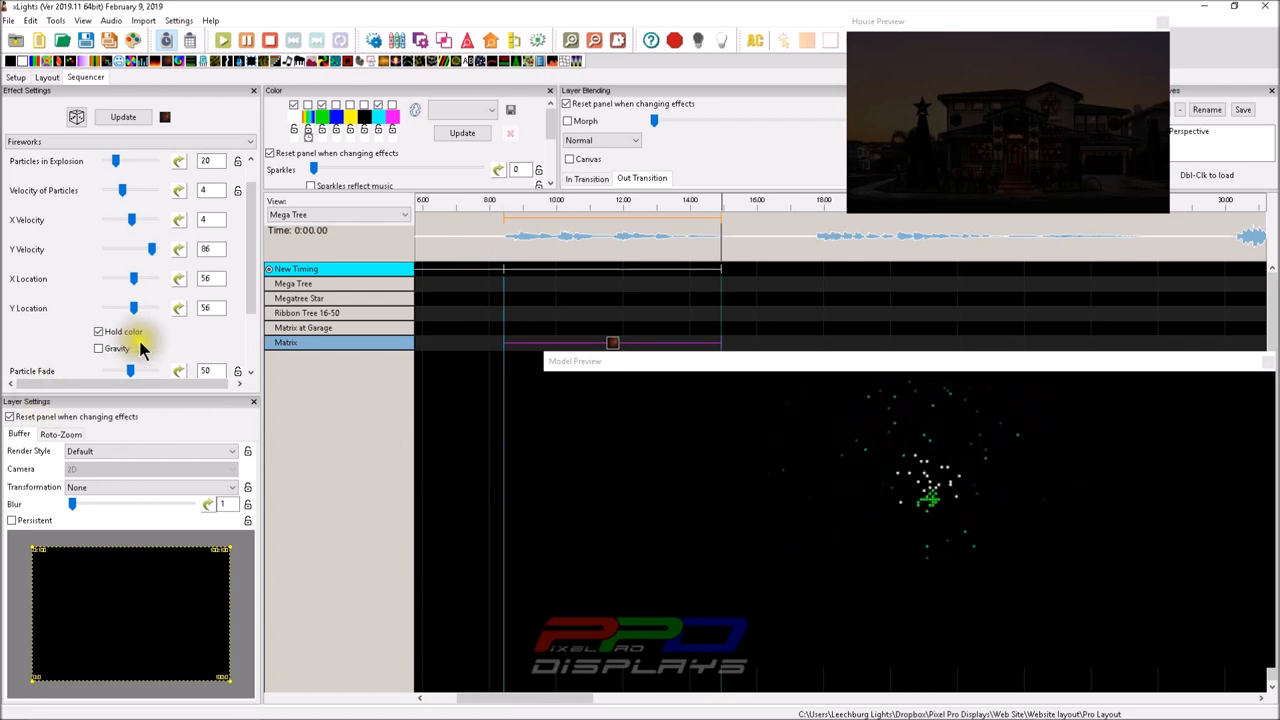
click(98, 348)
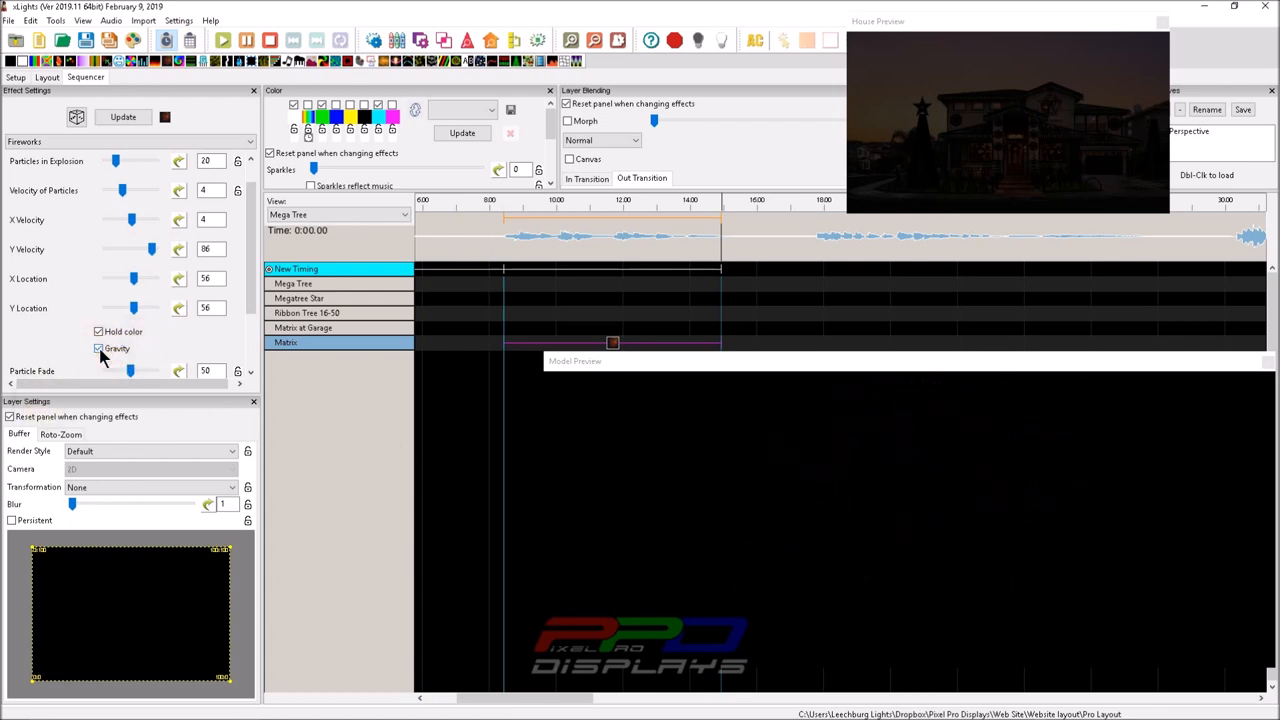